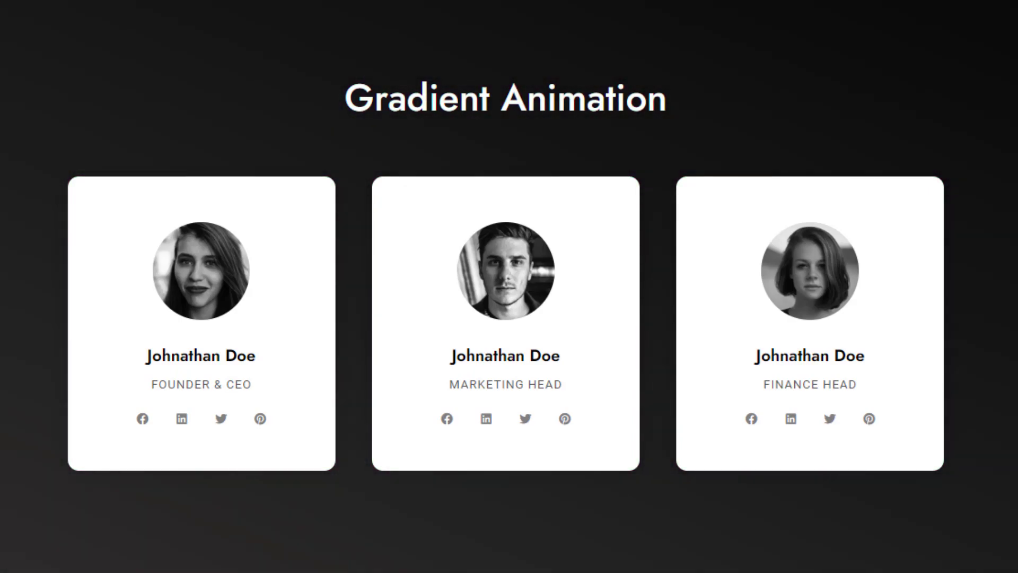
# From Pages > All Pages, open the About page with Edit with Elementor.
pyautogui.click(91, 12)
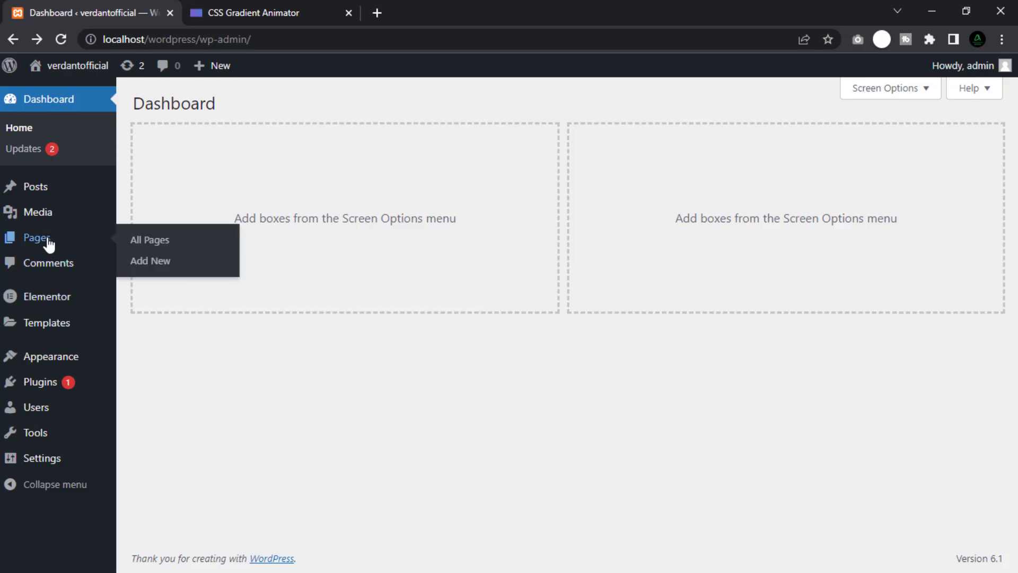
pyautogui.click(150, 239)
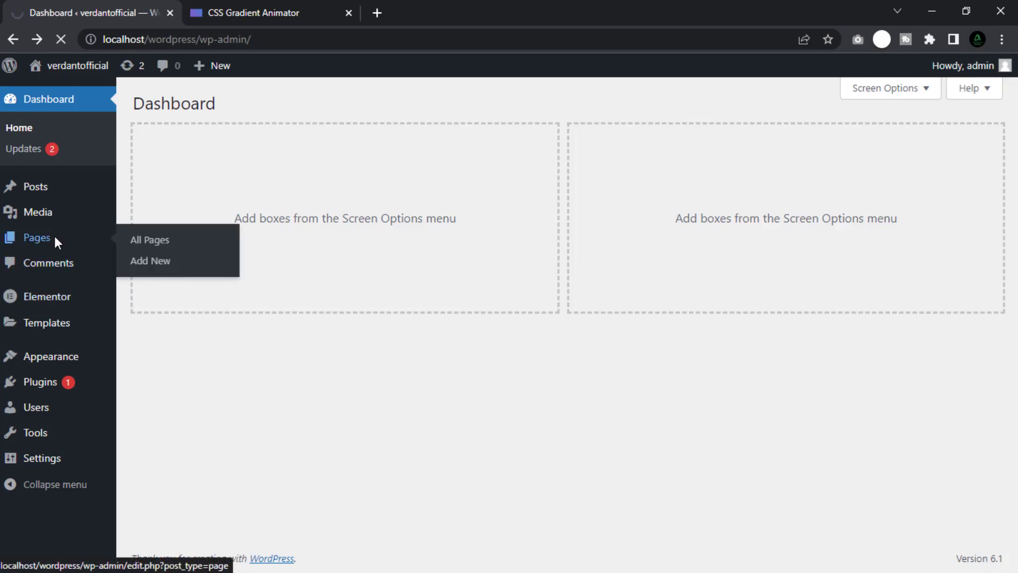
pyautogui.click(149, 240)
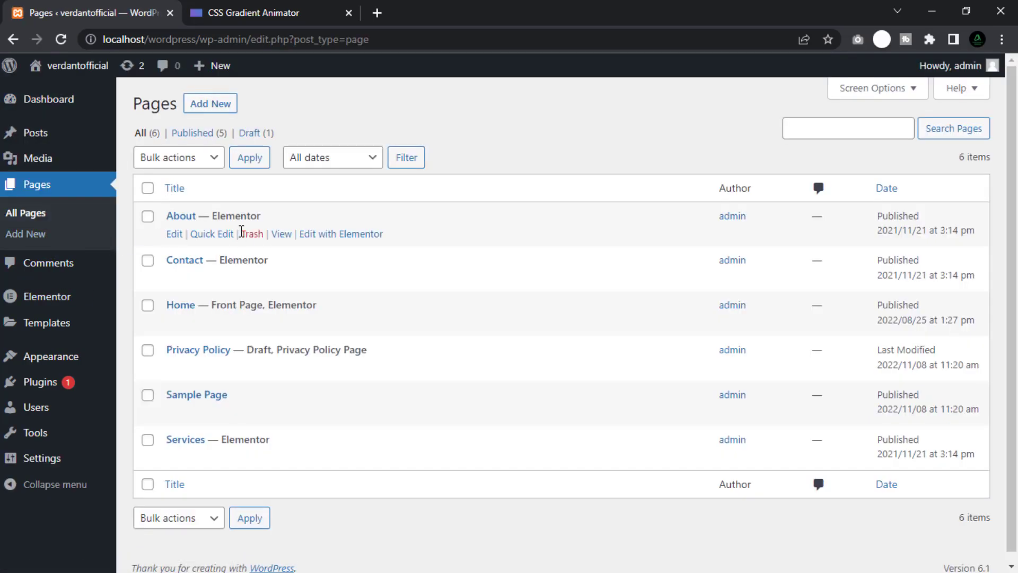
pyautogui.moveTo(340, 234)
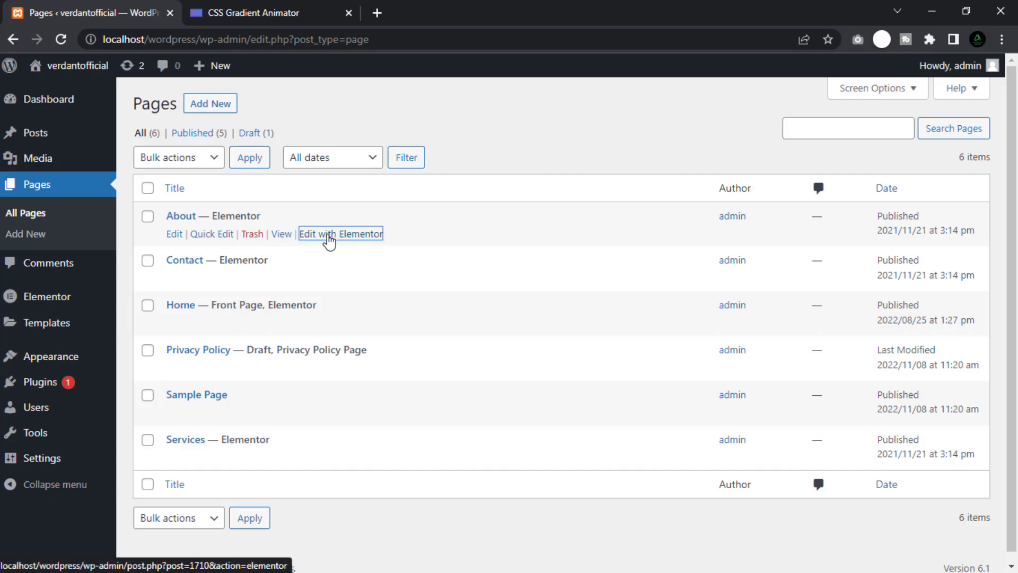
pyautogui.click(340, 233)
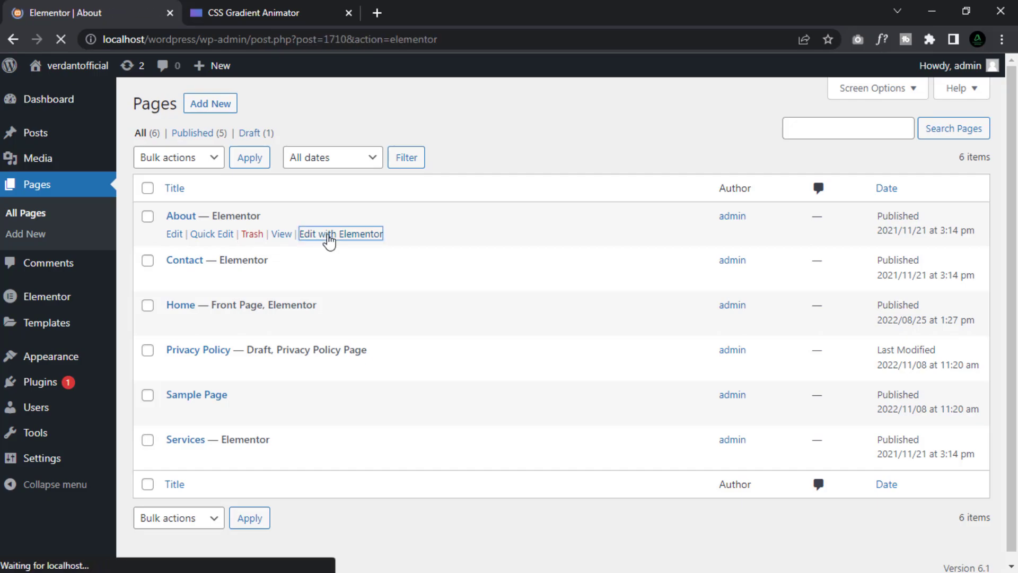
pyautogui.click(341, 233)
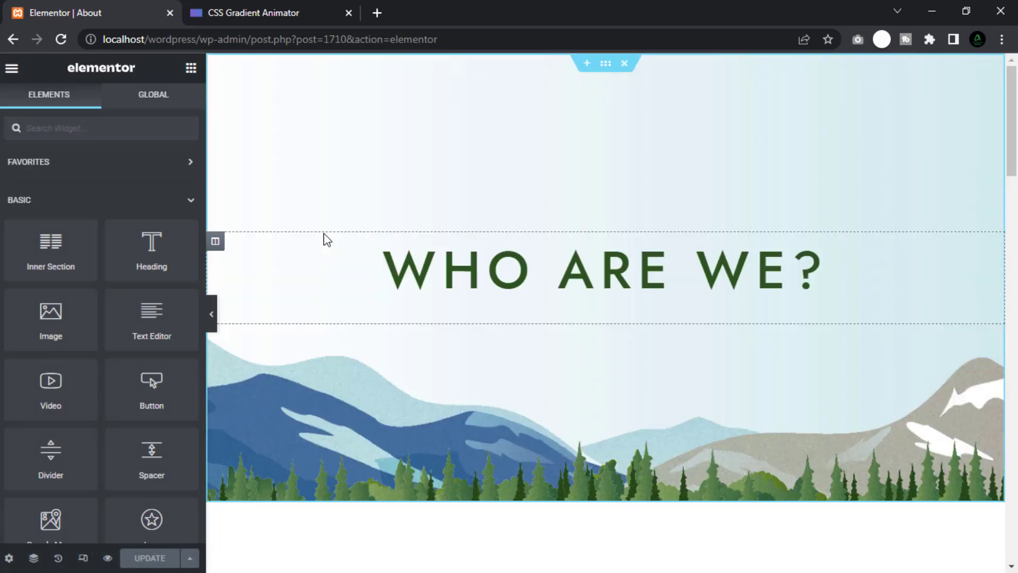
# Scroll to the three team-member cards, then switch to the CSS Gradient Animator site.
pyautogui.scroll(-3)
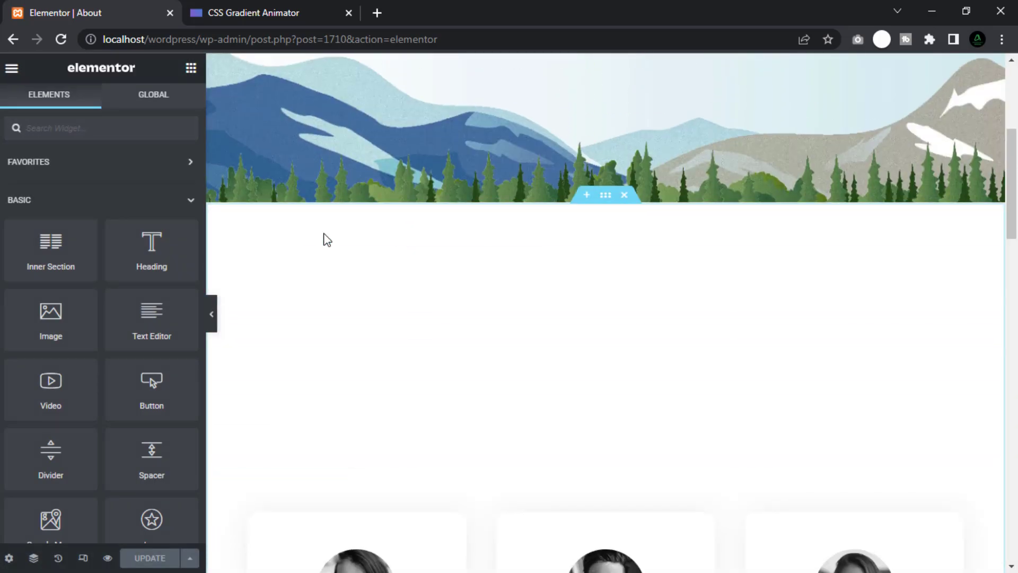
pyautogui.scroll(-3)
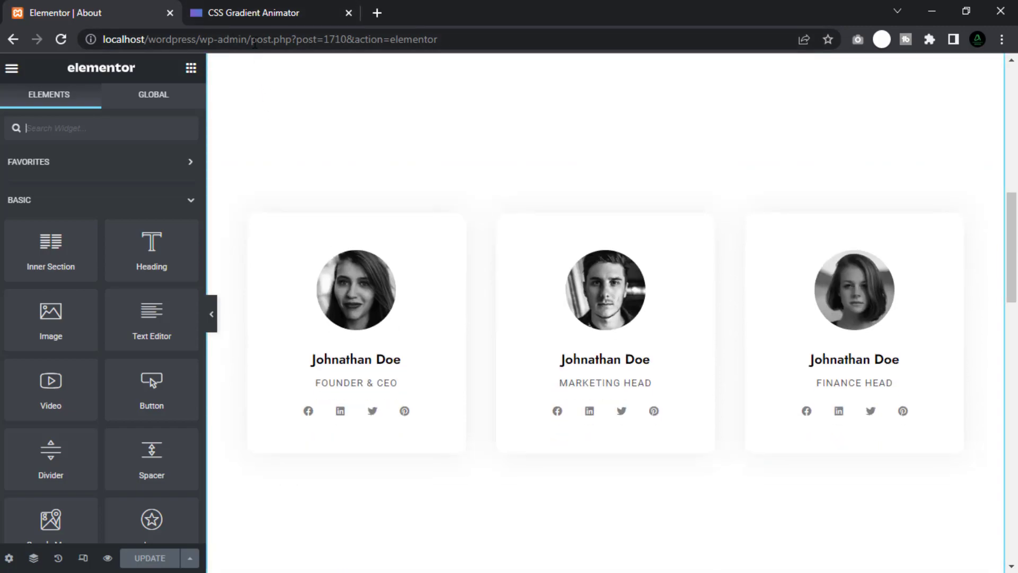
pyautogui.click(266, 13)
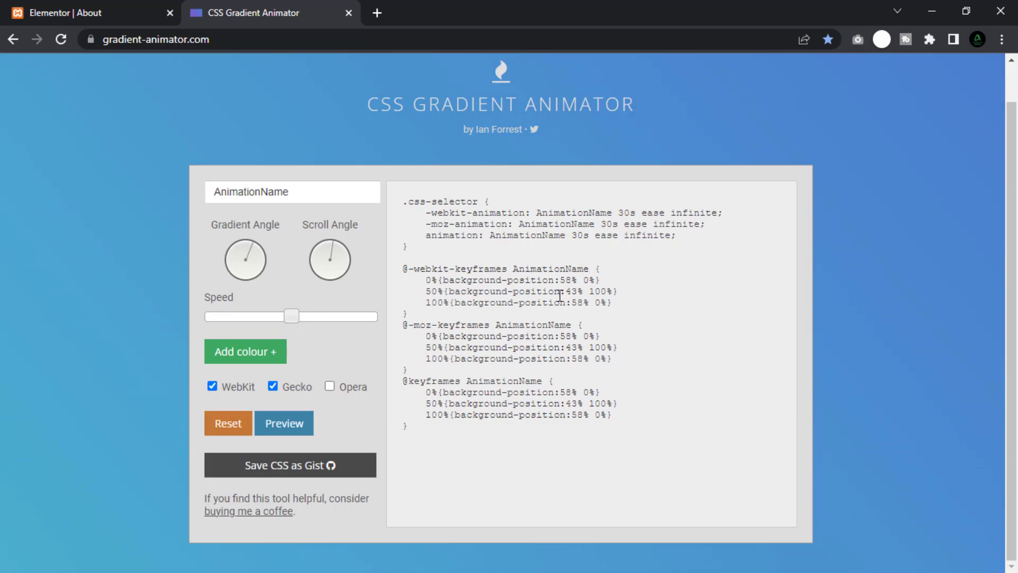
pyautogui.moveTo(327, 210)
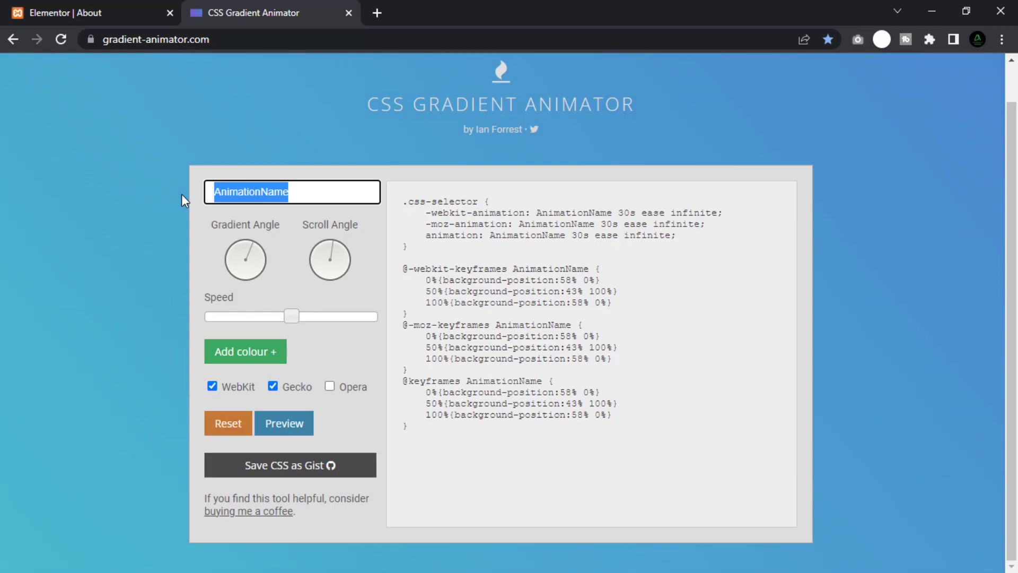
# Replace AnimationName with VerdantOfficial and check the keyframes name in the generated code.
pyautogui.write('Verdan')
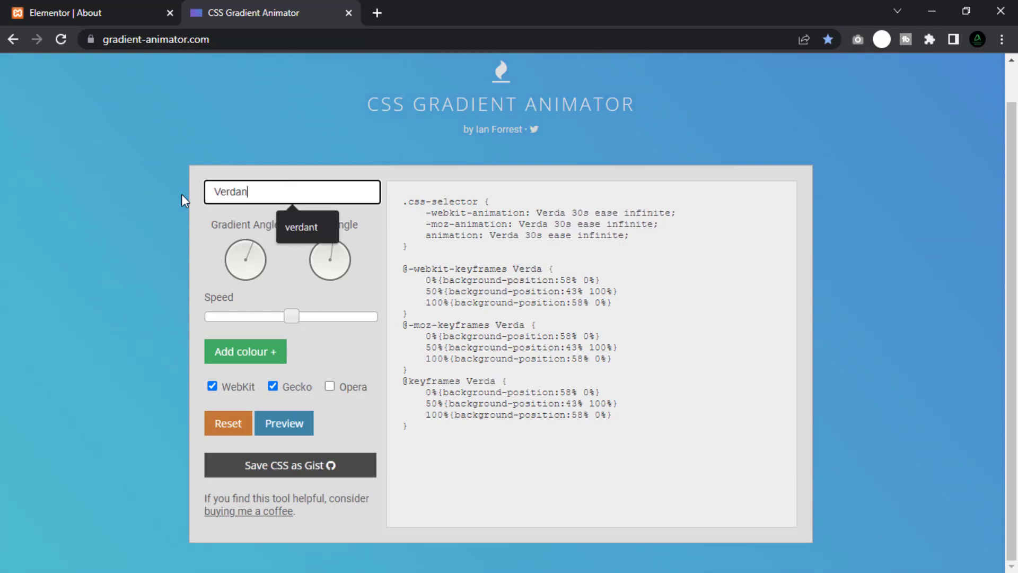
pyautogui.write('tOff')
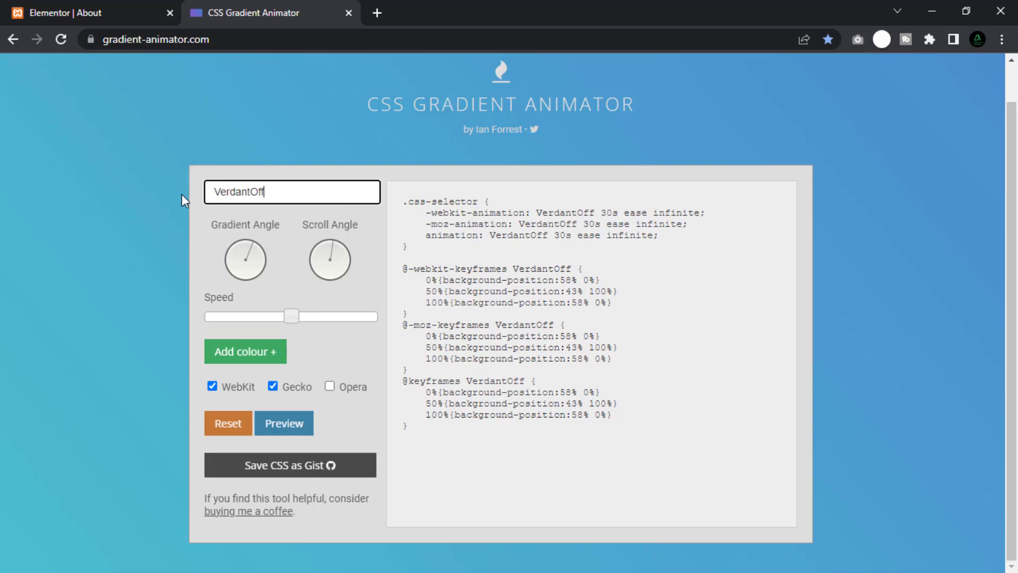
pyautogui.write('icial')
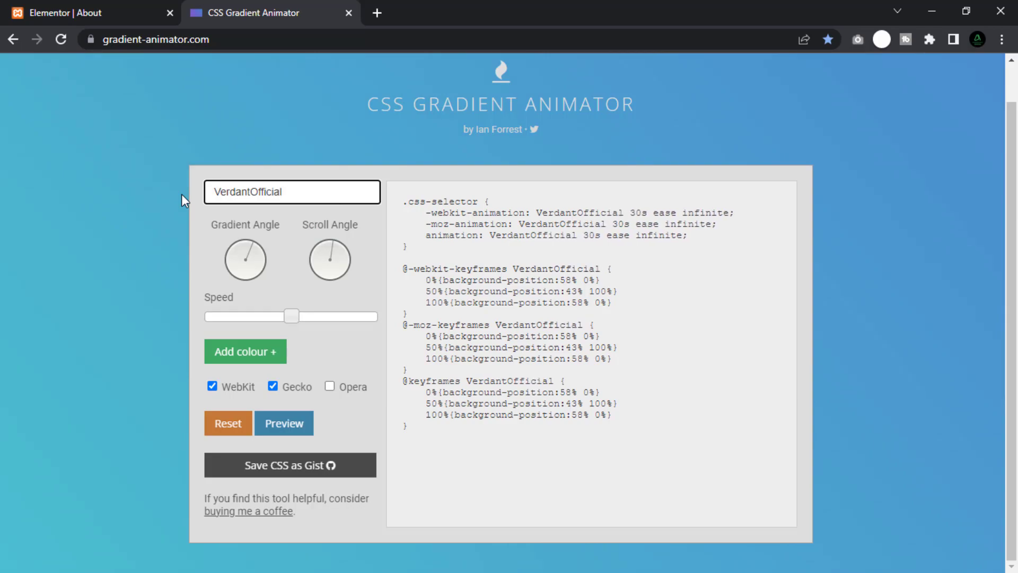
pyautogui.doubleClick(566, 268)
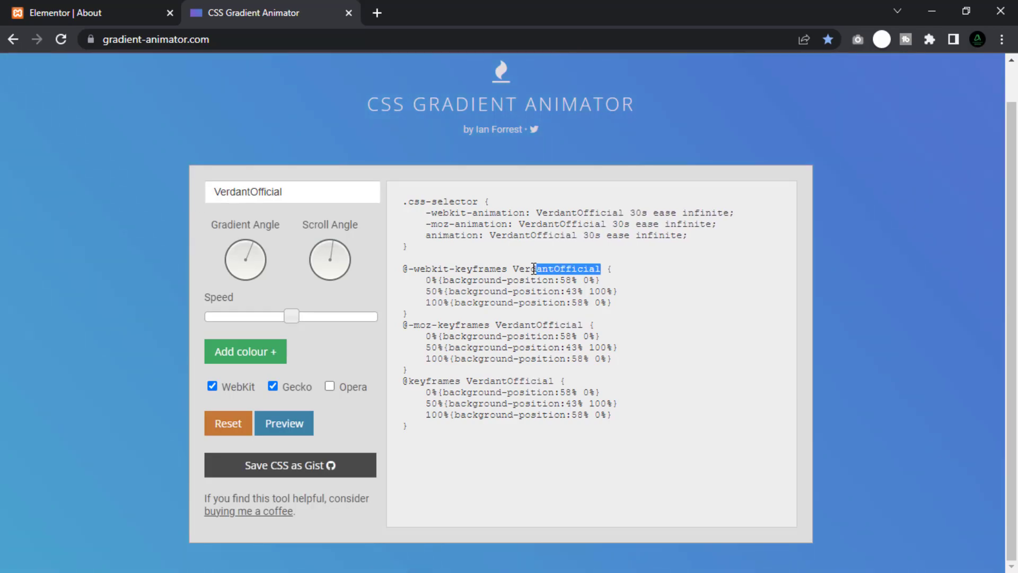
pyautogui.doubleClick(555, 268)
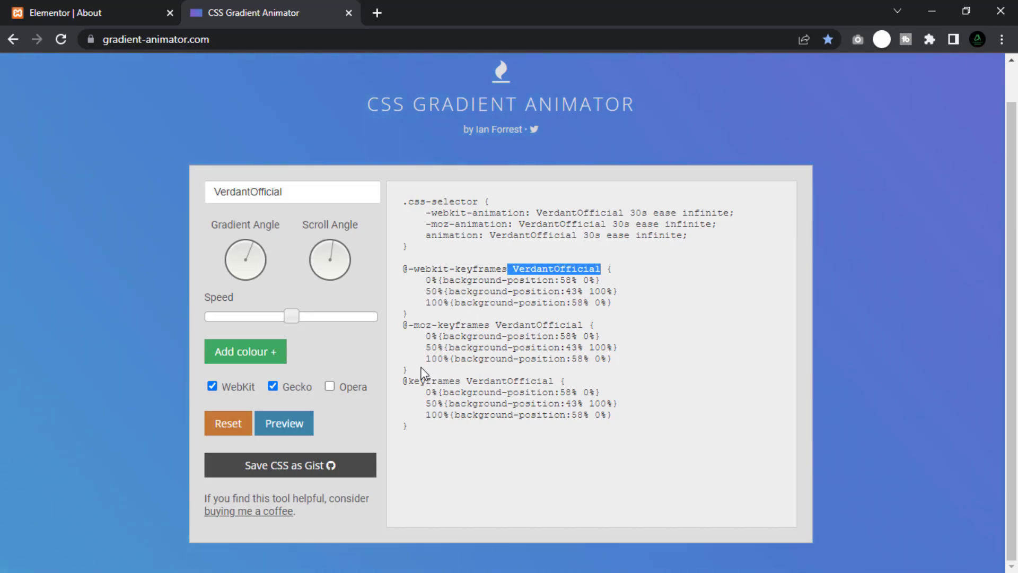
pyautogui.moveTo(400, 357)
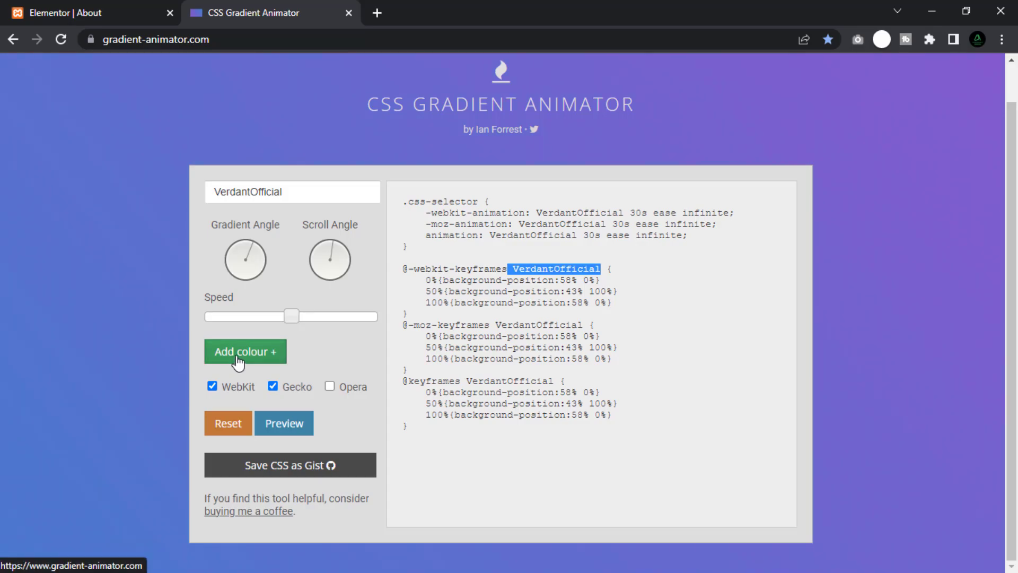
# Add gradient colours #821c99, #991c68, #050505, #908a8a, preview, and set speed to 20s.
pyautogui.click(245, 351)
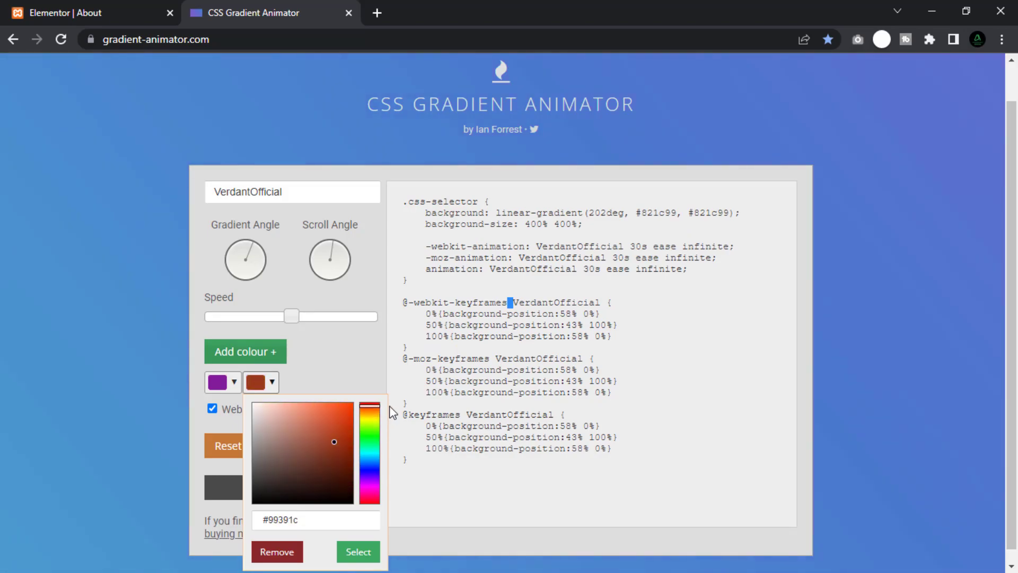
pyautogui.click(245, 351)
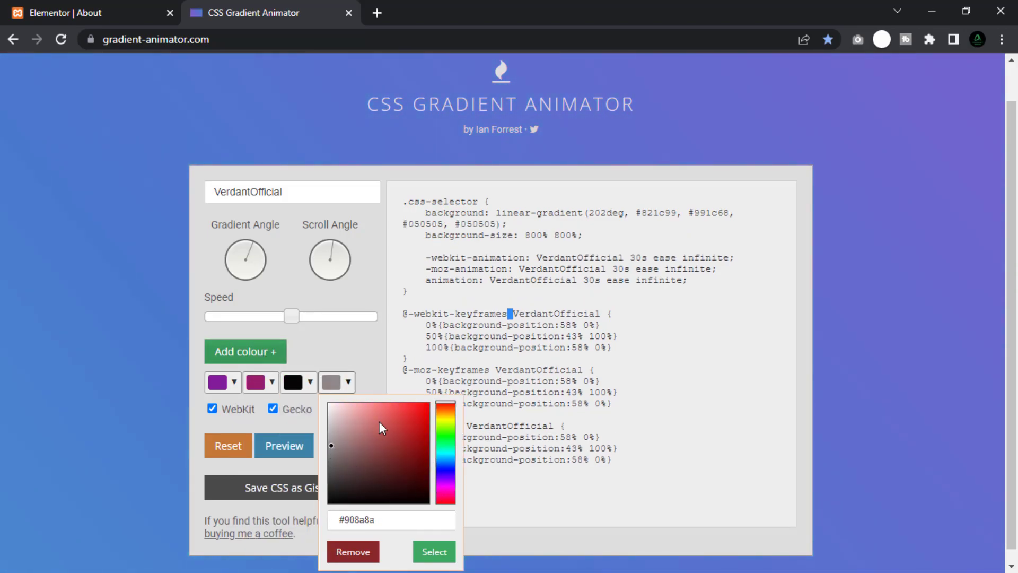
pyautogui.click(433, 551)
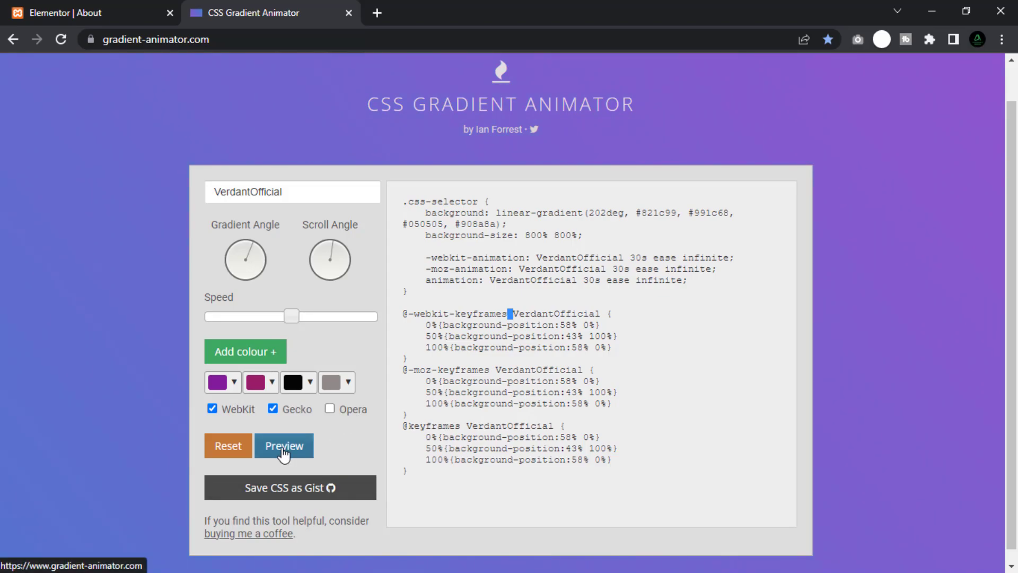
pyautogui.click(284, 446)
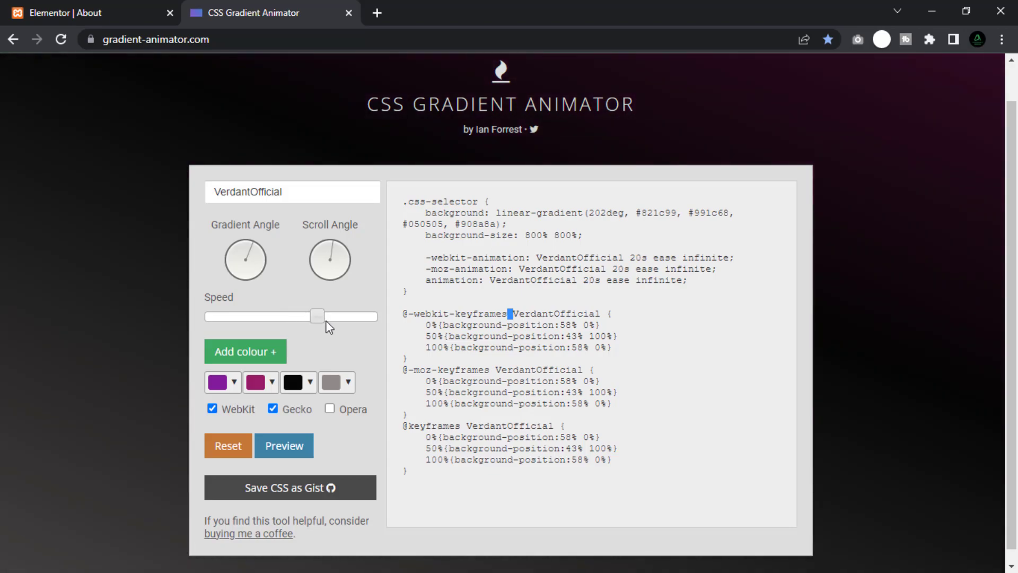
pyautogui.moveTo(306, 418)
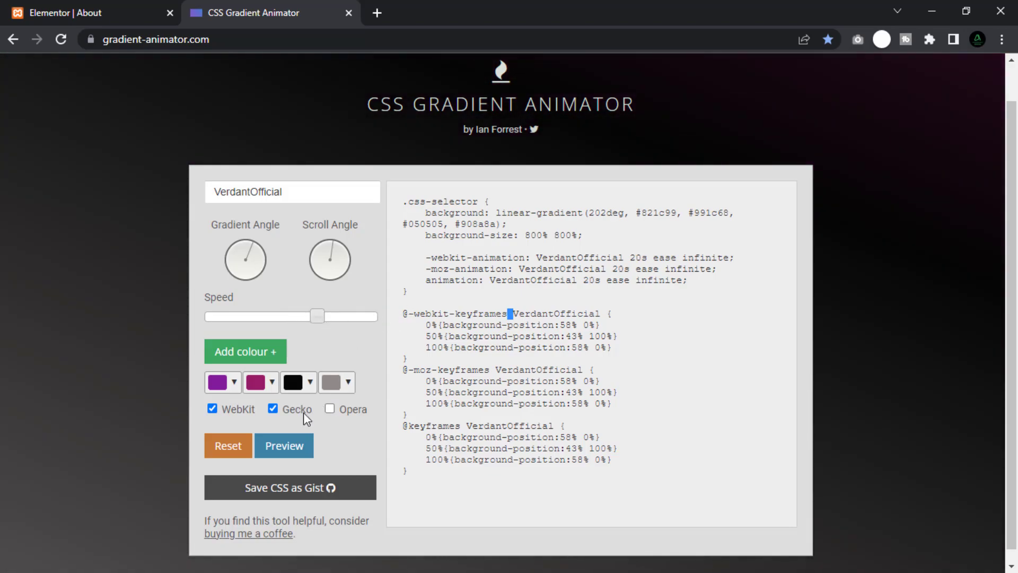
pyautogui.click(283, 446)
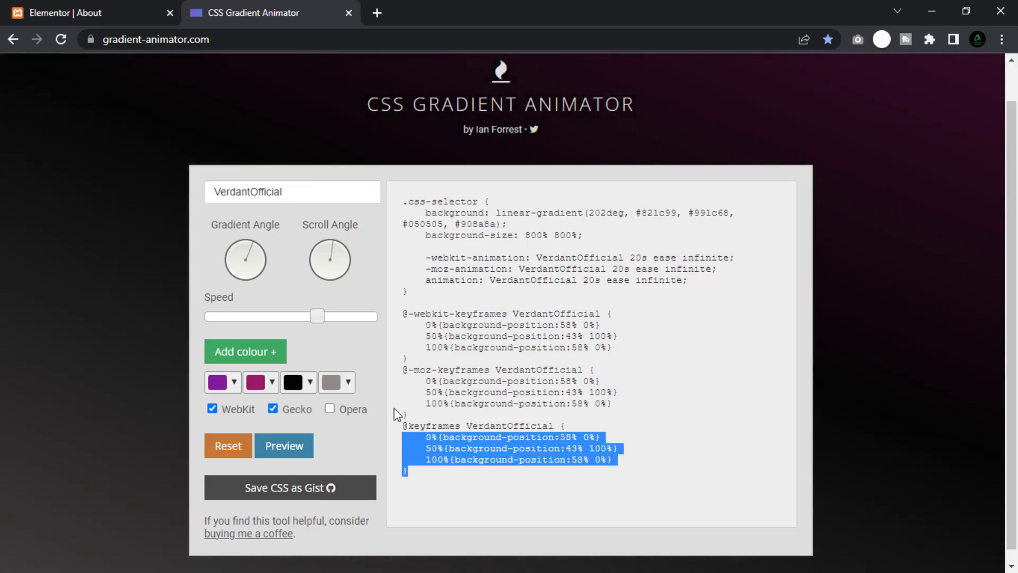
# Select and copy all generated CSS, then return to the Elementor About tab.
pyautogui.press('ctrl+a')
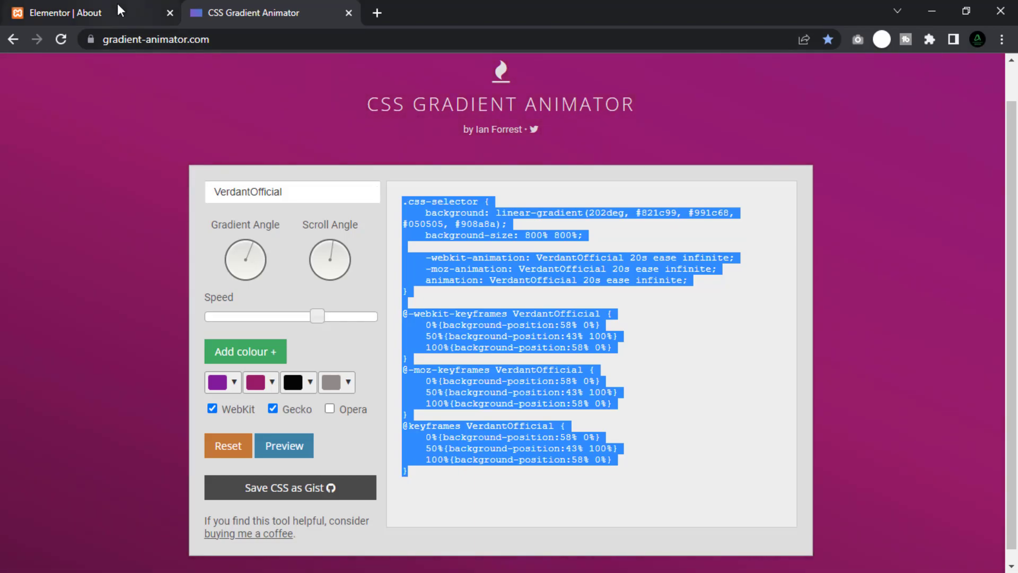
pyautogui.click(64, 12)
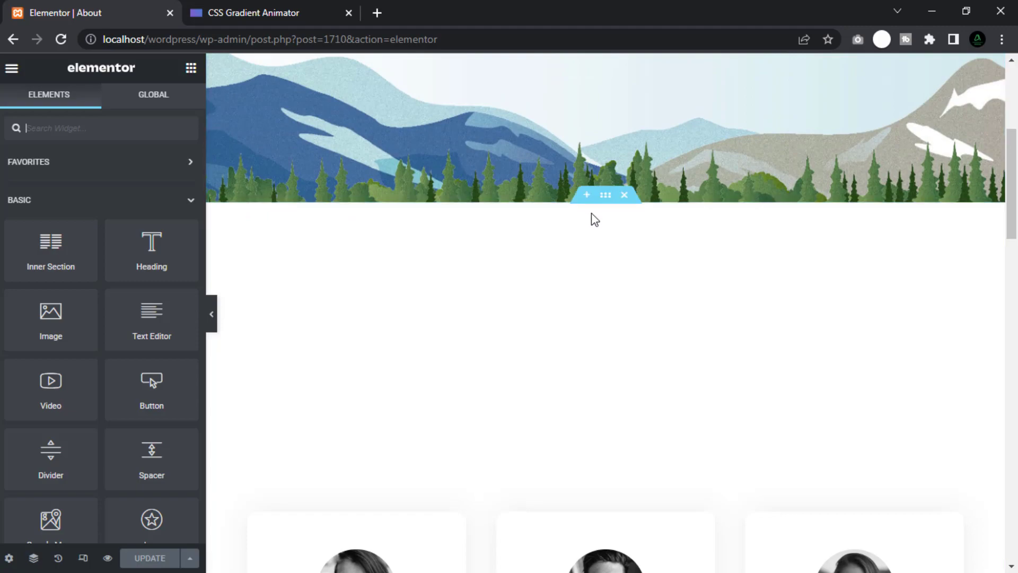
# Paste the gradient CSS into the team-cards section's Advanced > Custom CSS.
pyautogui.click(606, 195)
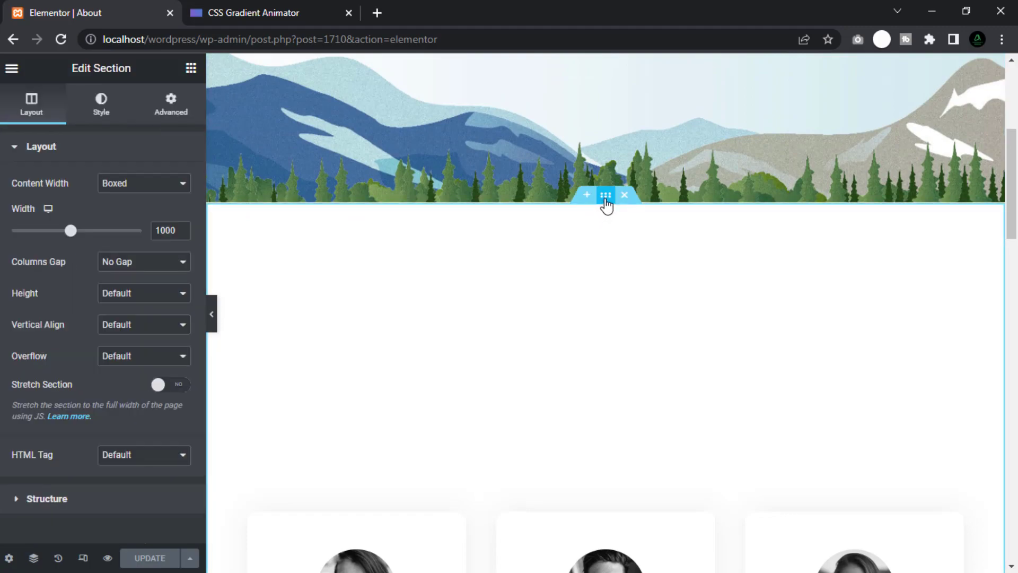
pyautogui.click(169, 104)
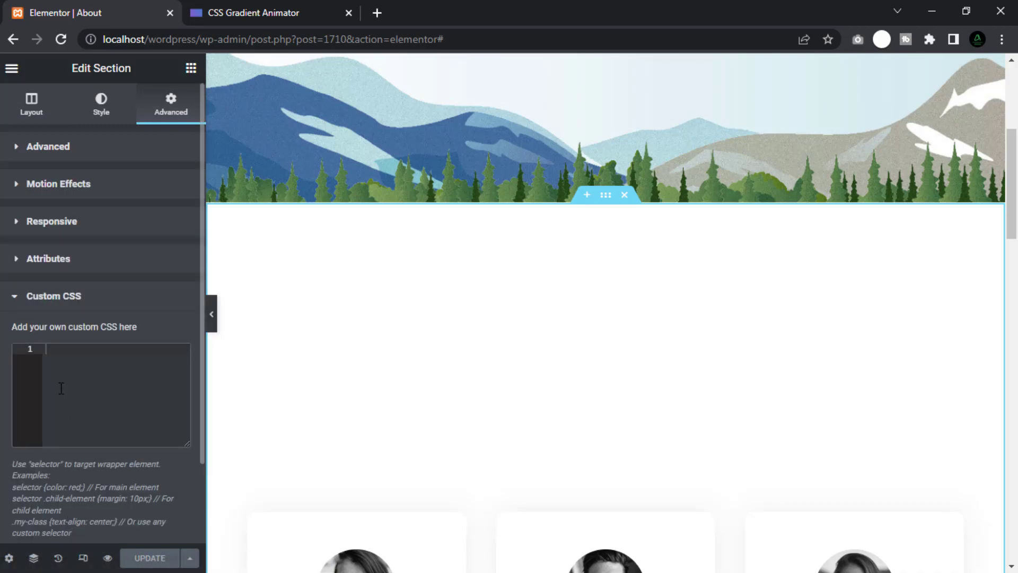
pyautogui.click(49, 349)
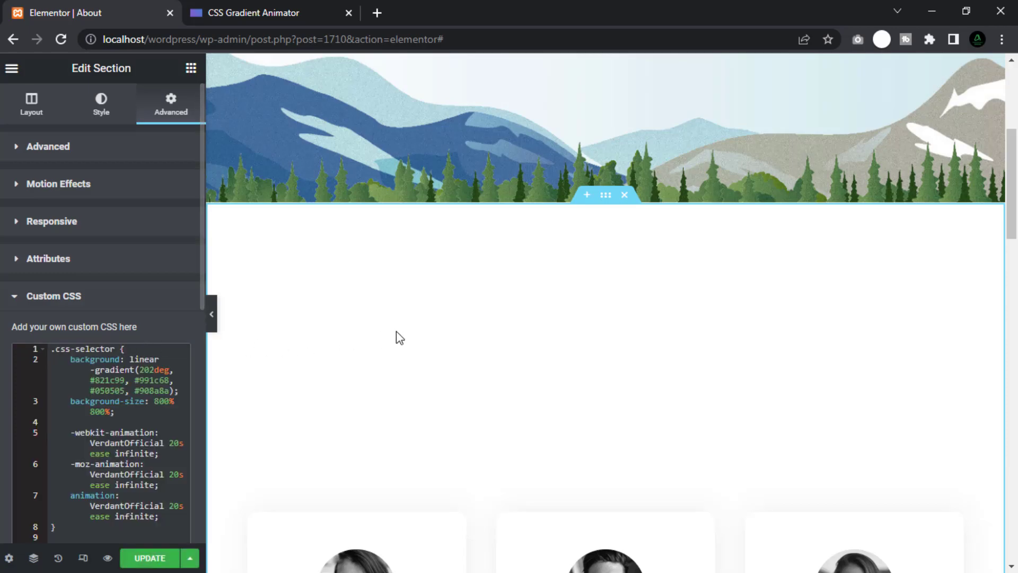
pyautogui.scroll(-3)
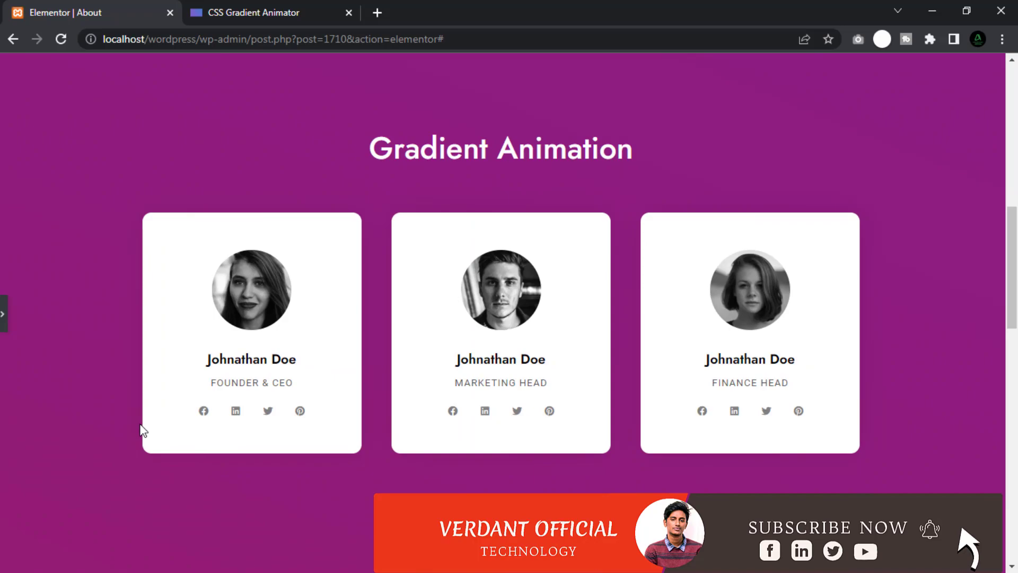
# Scroll the canvas to watch the purple-to-dark gradient animate behind the cards.
pyautogui.scroll(-3)
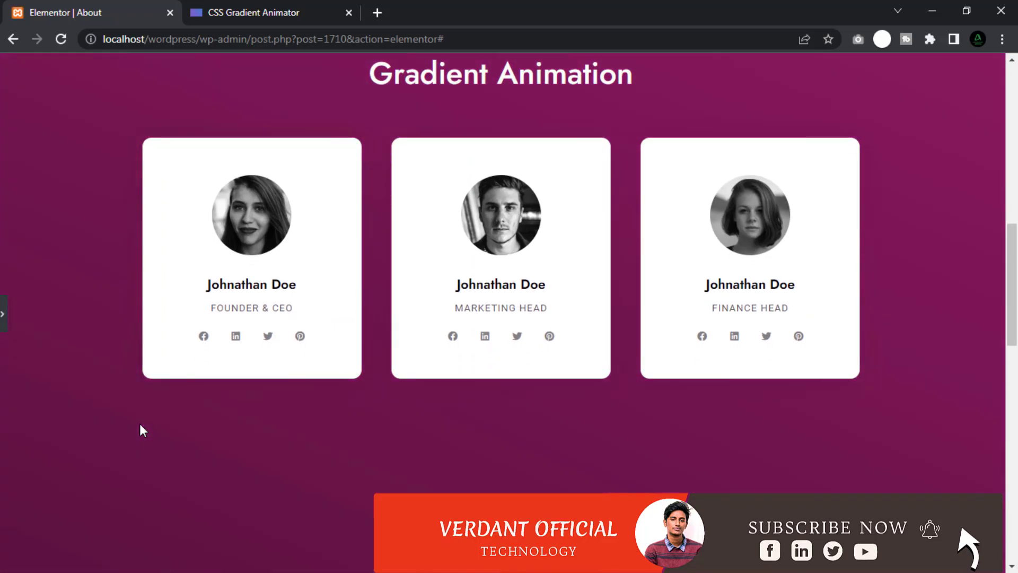
pyautogui.scroll(-3)
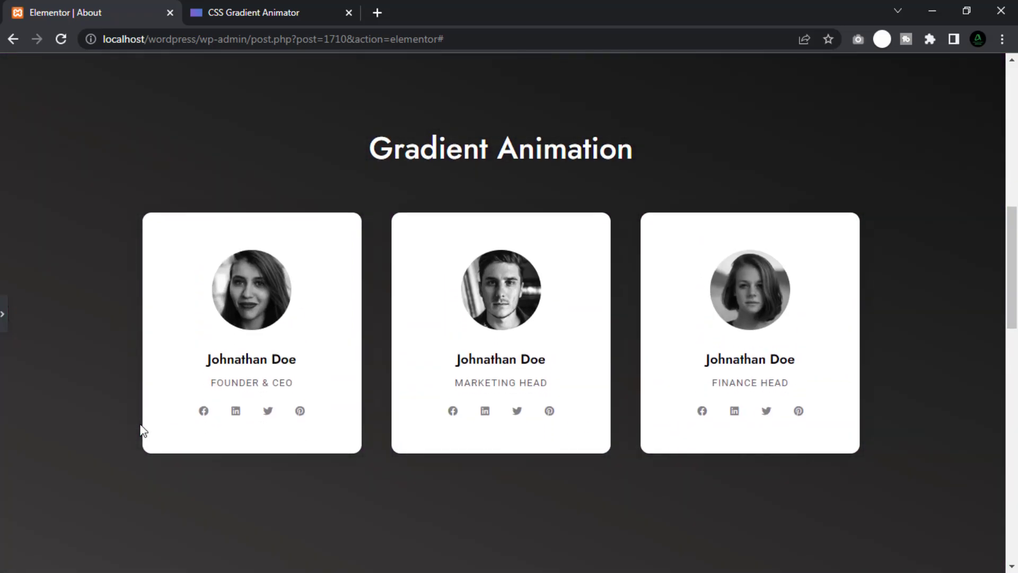
pyautogui.moveTo(74, 409)
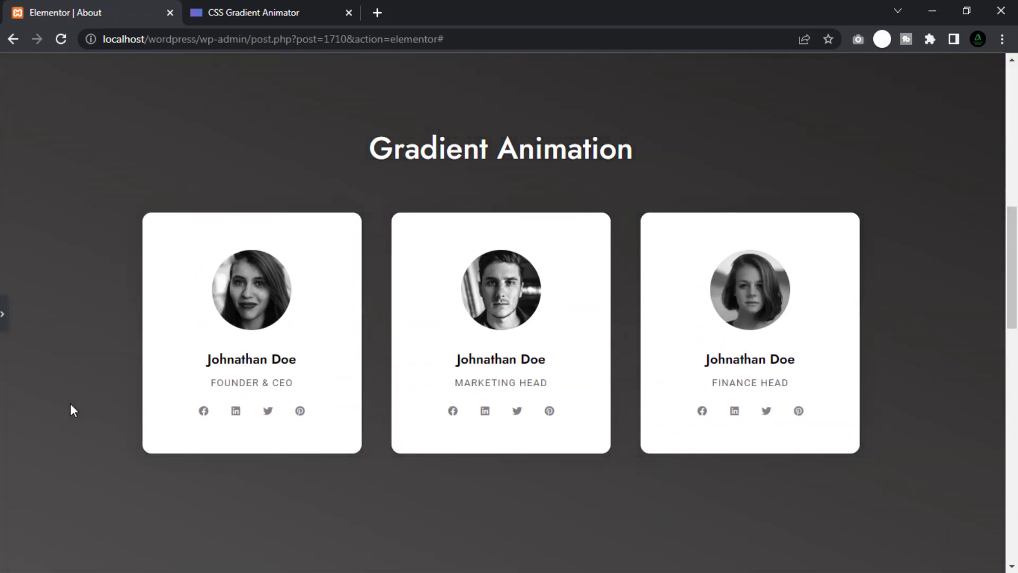